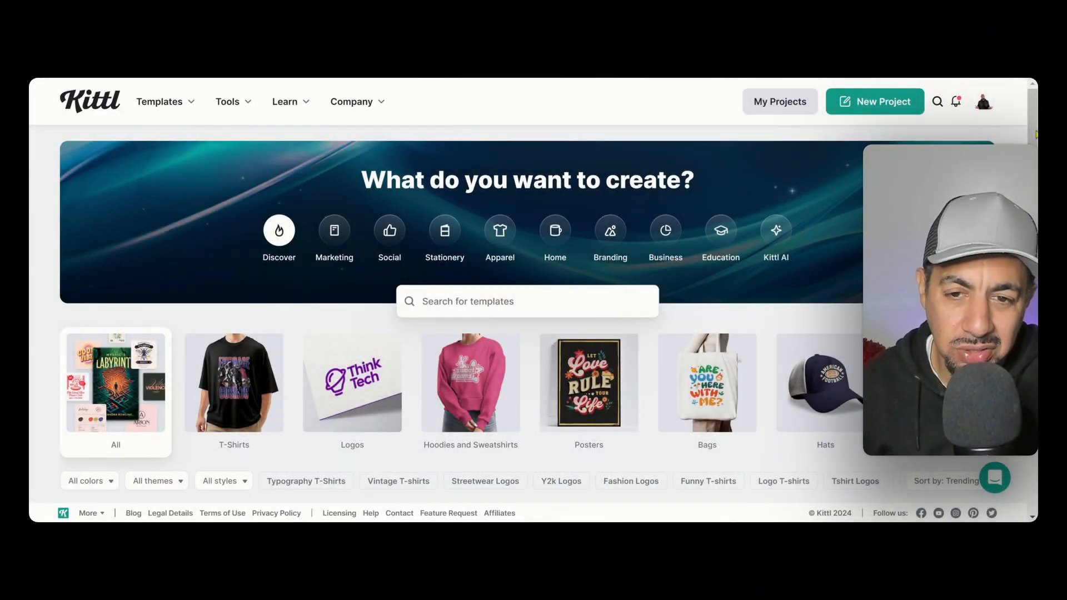
Step: Scroll down through My Projects to reach the Desire project with the CLEAN poster
scroll(down, 3)
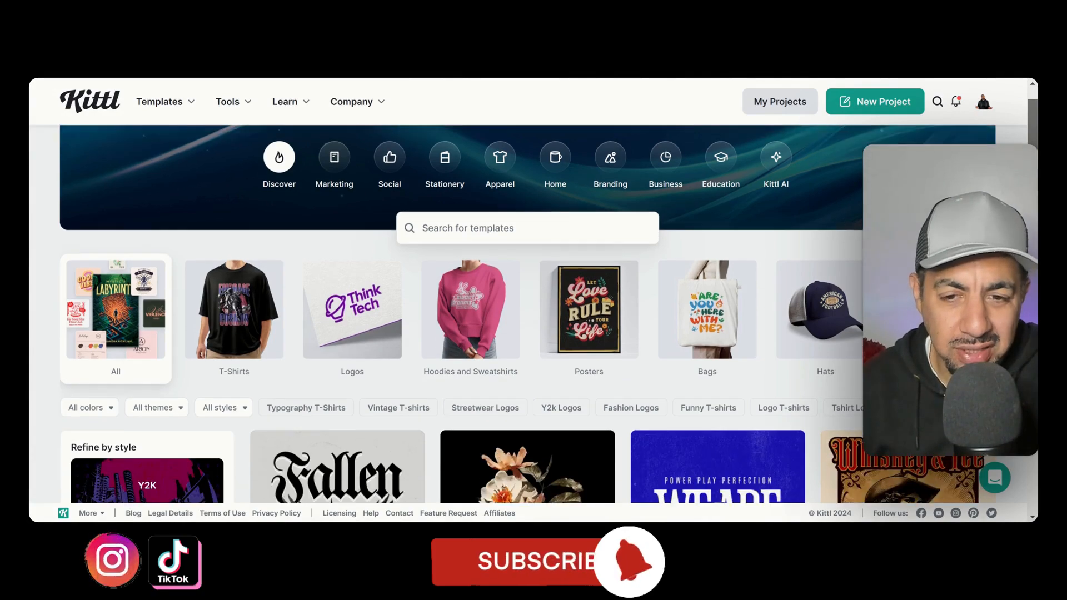
scroll(down, 3)
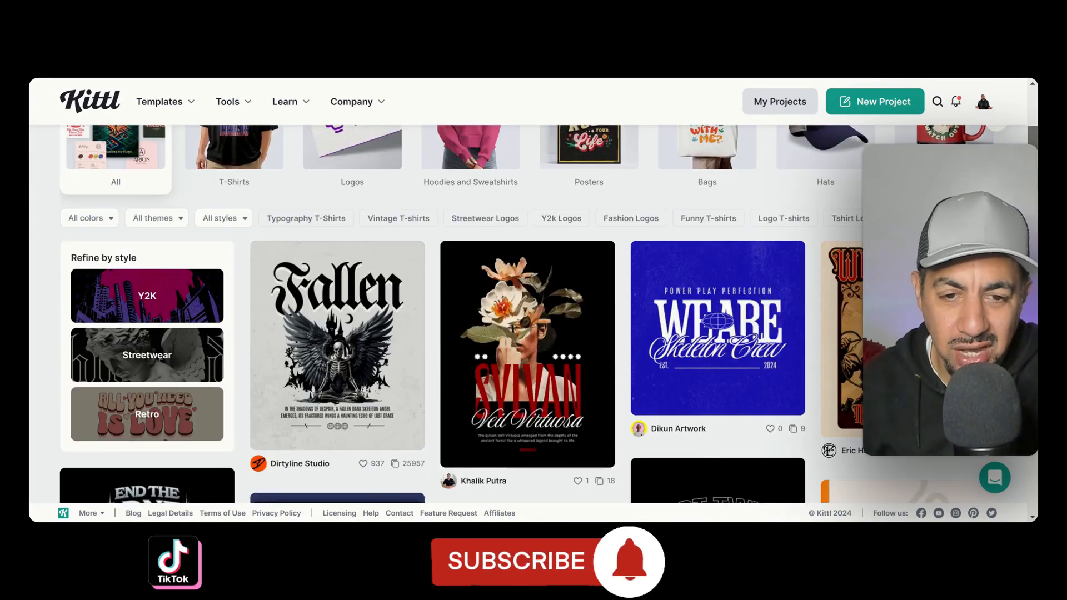
scroll(down, 3)
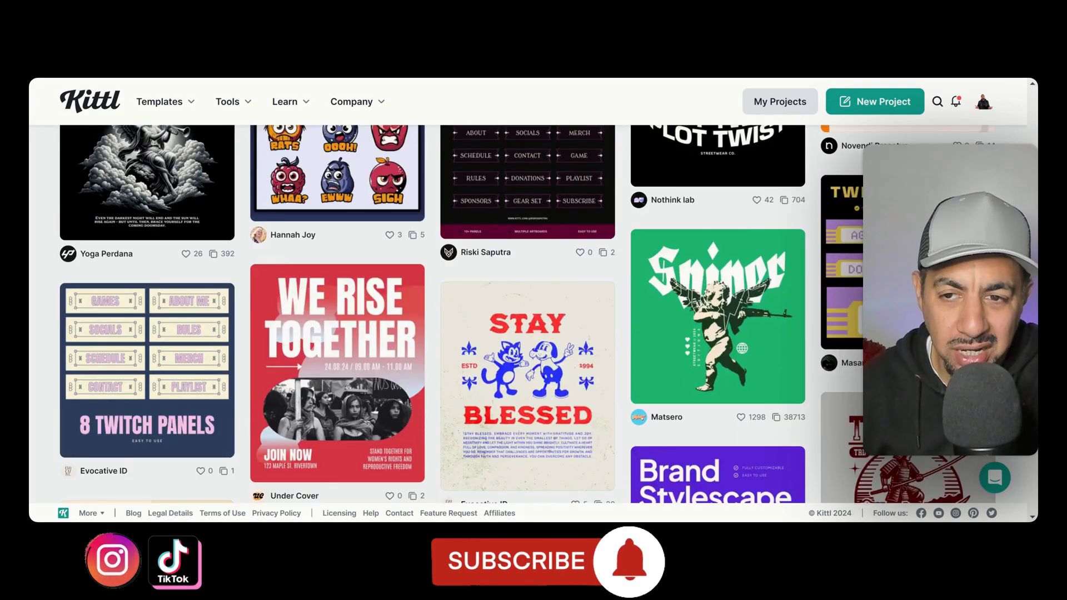
scroll(down, 3)
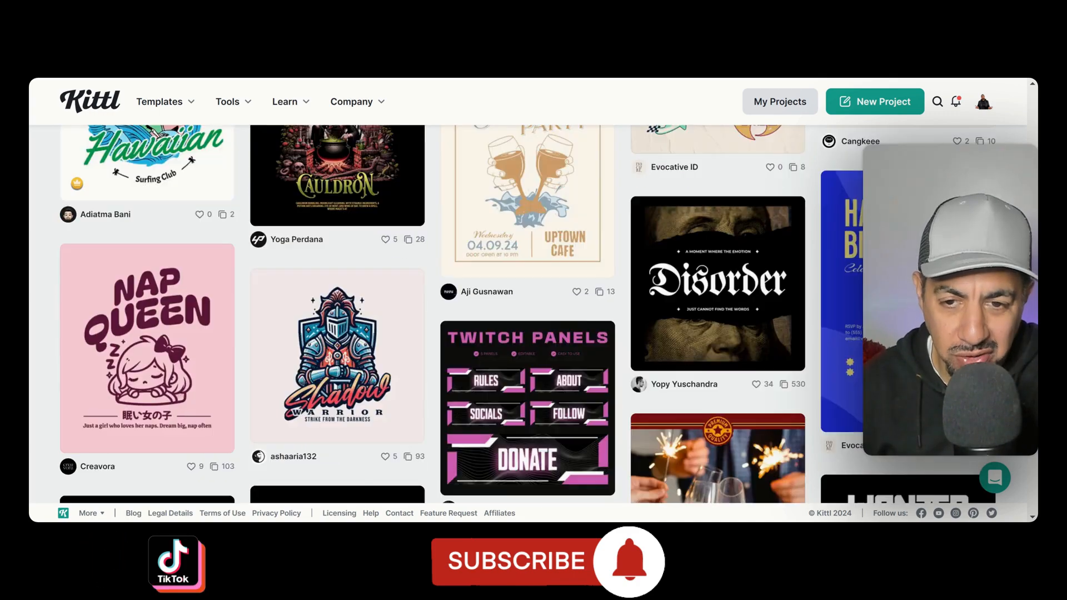
scroll(down, 3)
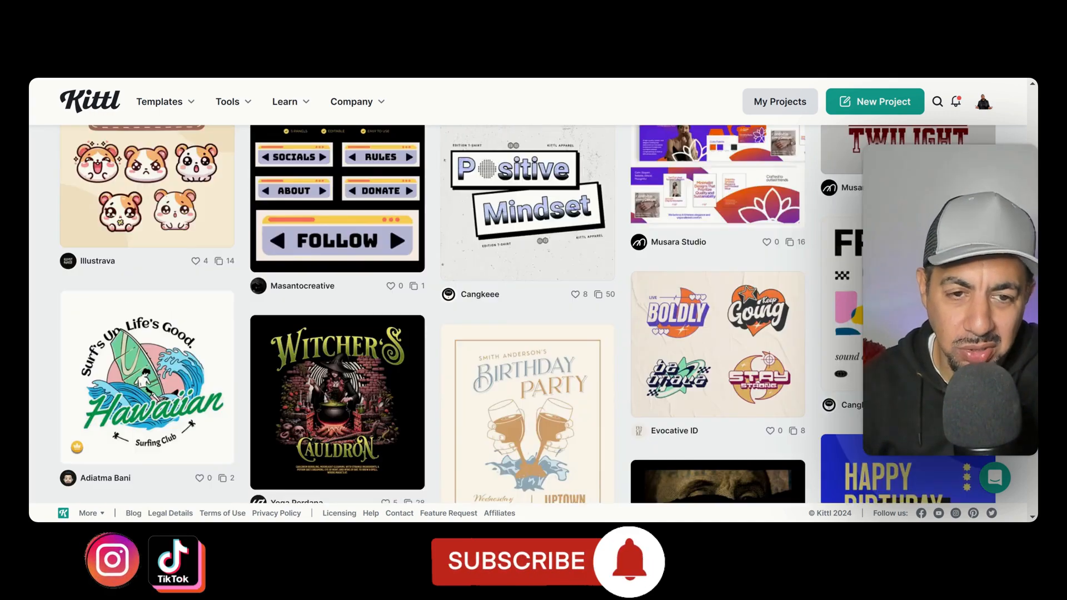
scroll(down, 3)
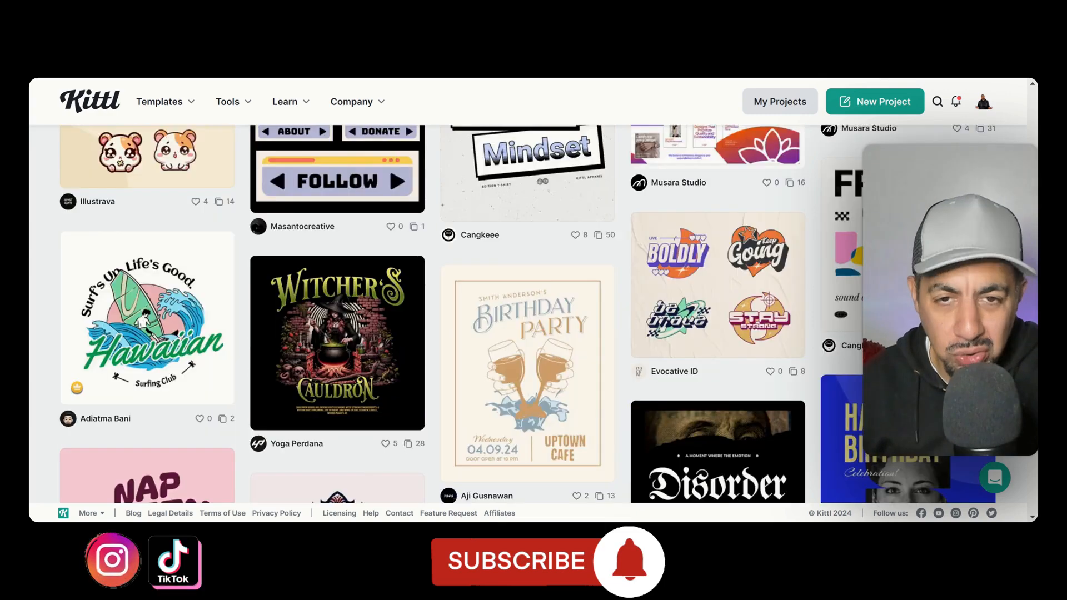
scroll(down, 3)
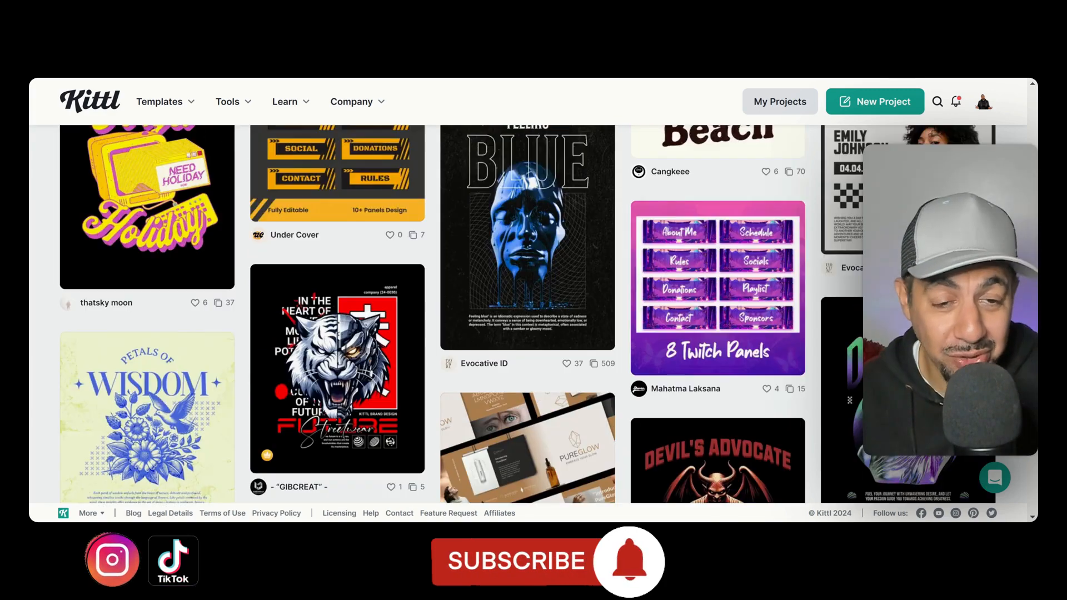
scroll(down, 3)
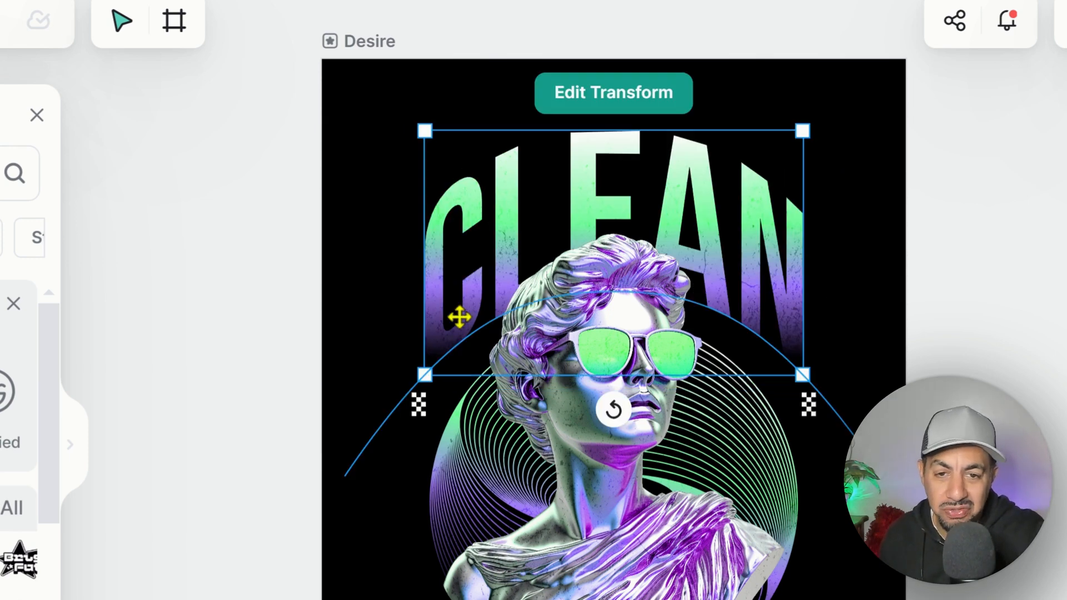
mouse_move(405, 121)
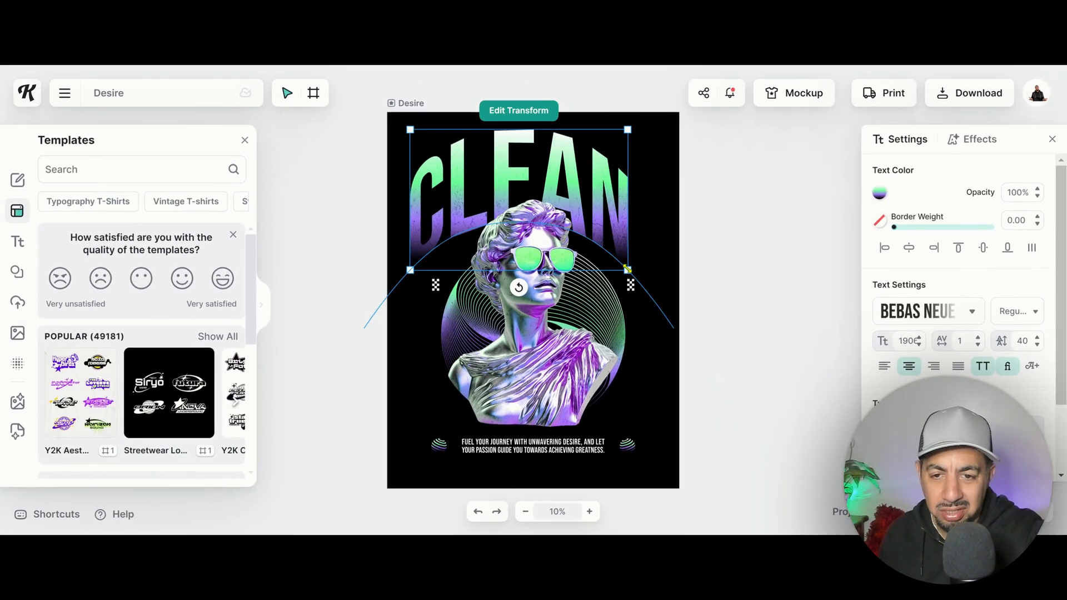
Step: Enlarge the CLEAN headline to text size 212 by dragging its corner handle
drag(627, 271, 652, 285)
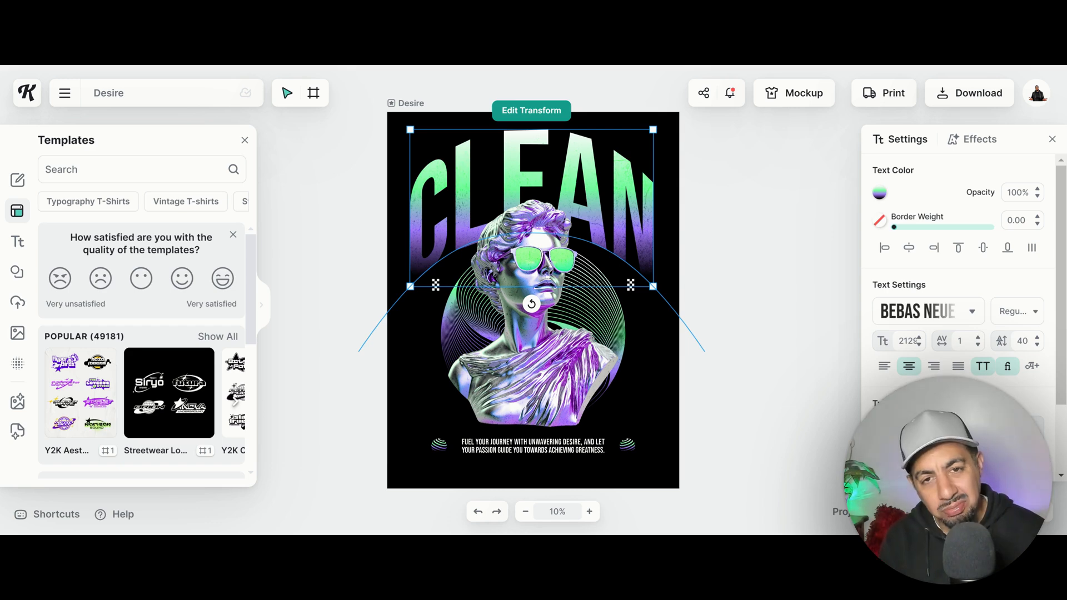
mouse_move(457, 294)
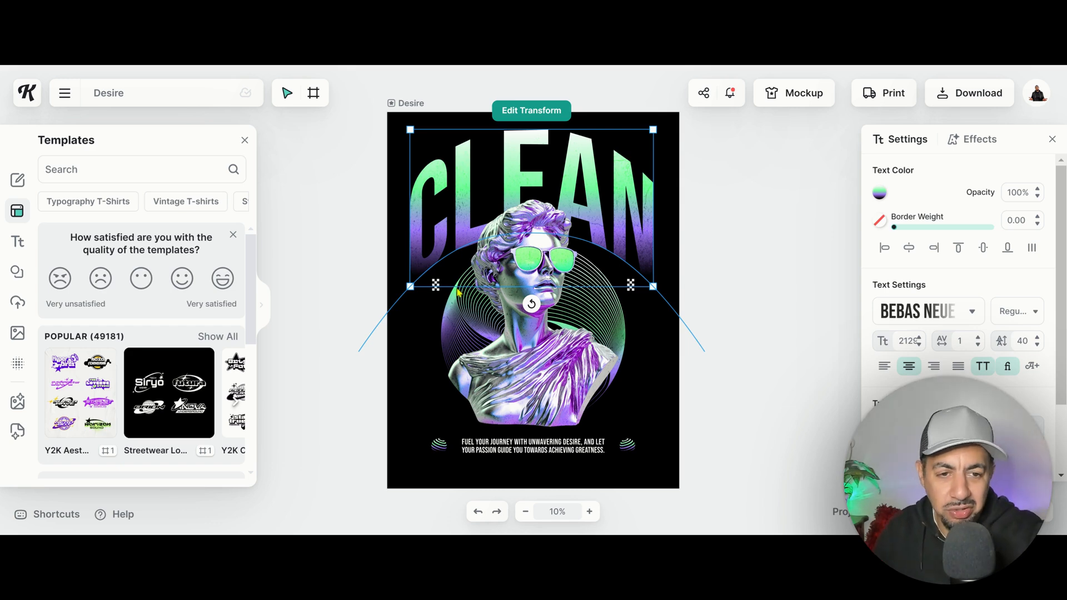
mouse_move(103, 220)
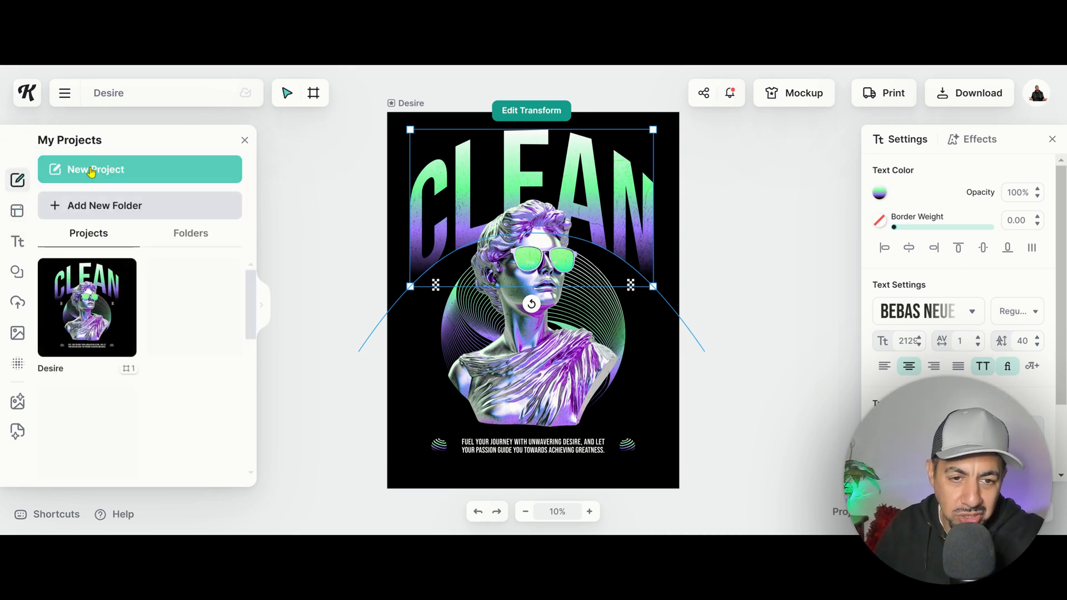
Step: Create a new blank untitled project and close the template satisfaction survey
click(95, 170)
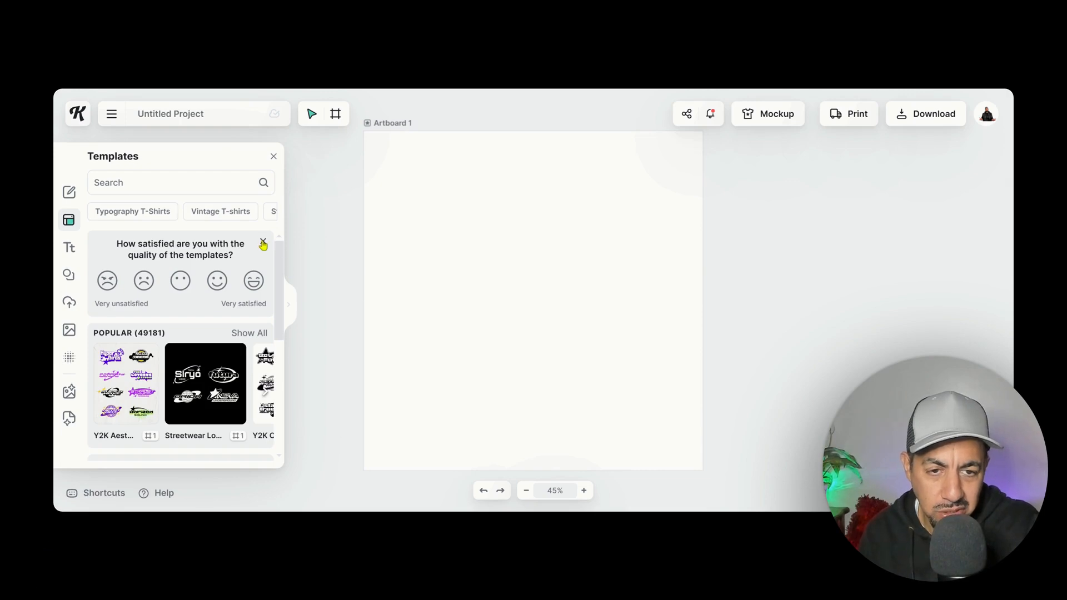
click(262, 243)
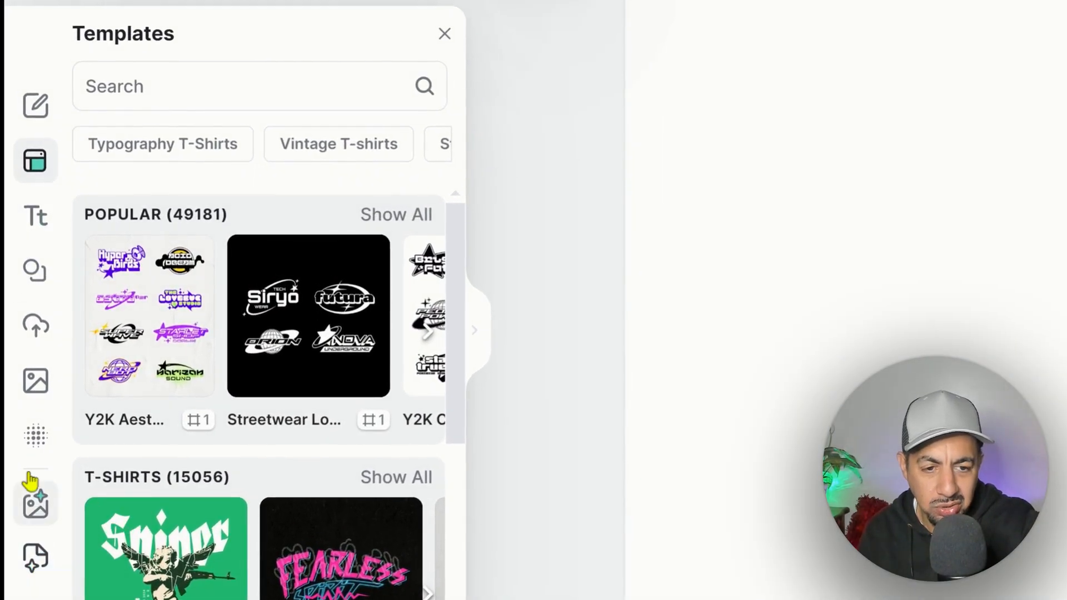
Step: Enter a funny raccoon on bicycle prompt in the AI Image Generator
click(36, 503)
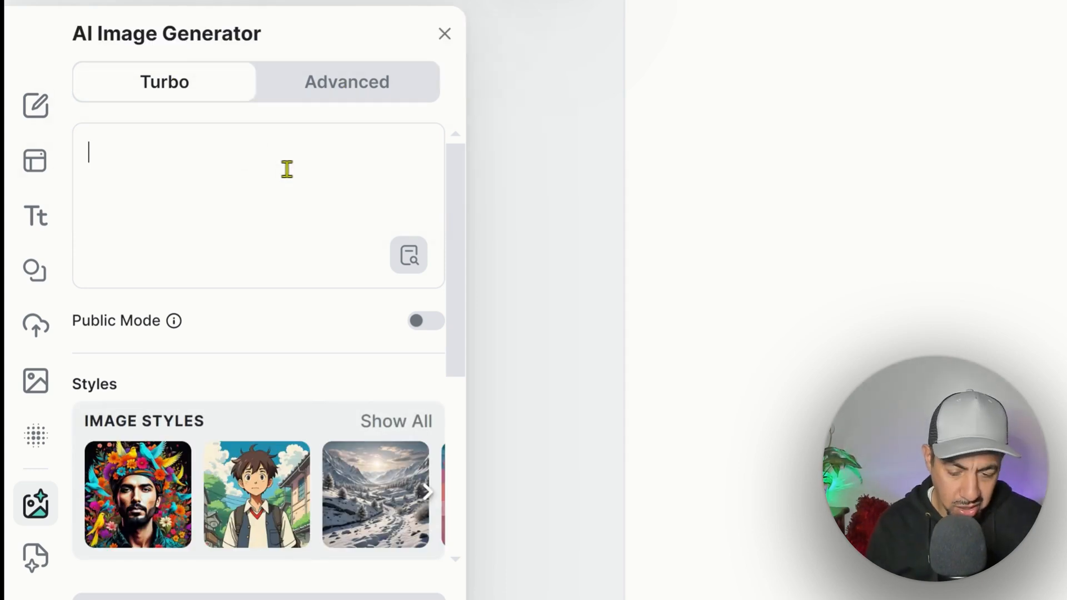
text(r)
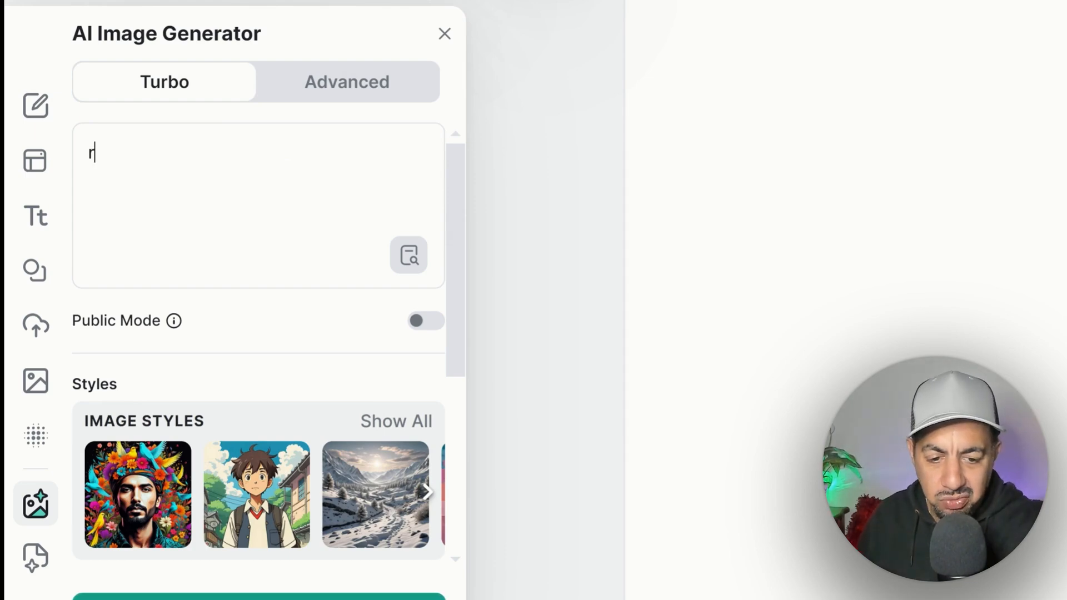
text(acoon on)
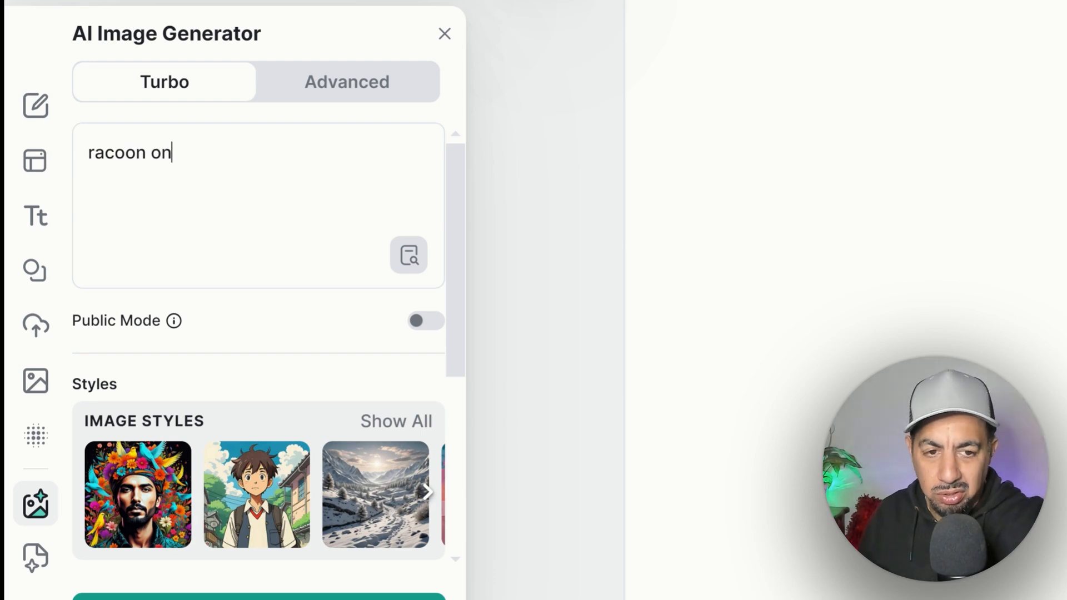
text(bicycle)
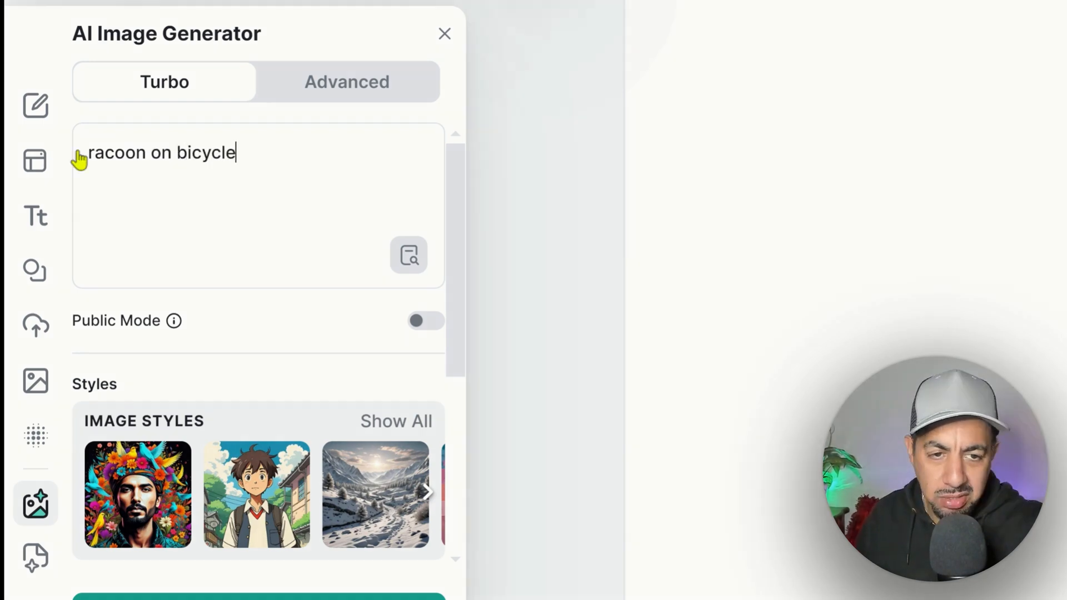
text(fu)
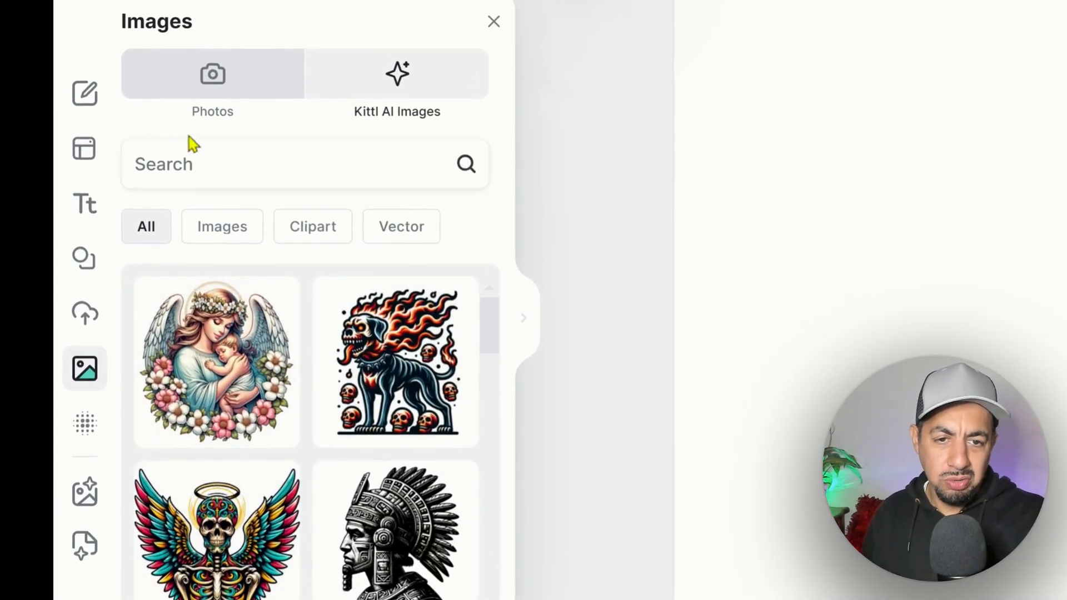
Step: Search the image library for 'racoon' and browse the results
click(296, 164)
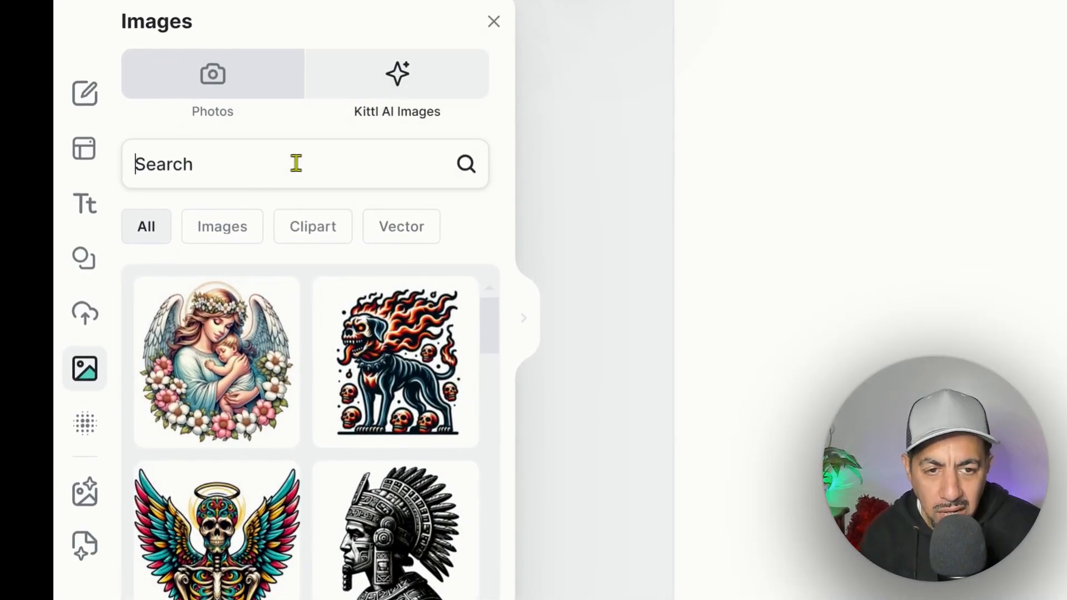
text(r)
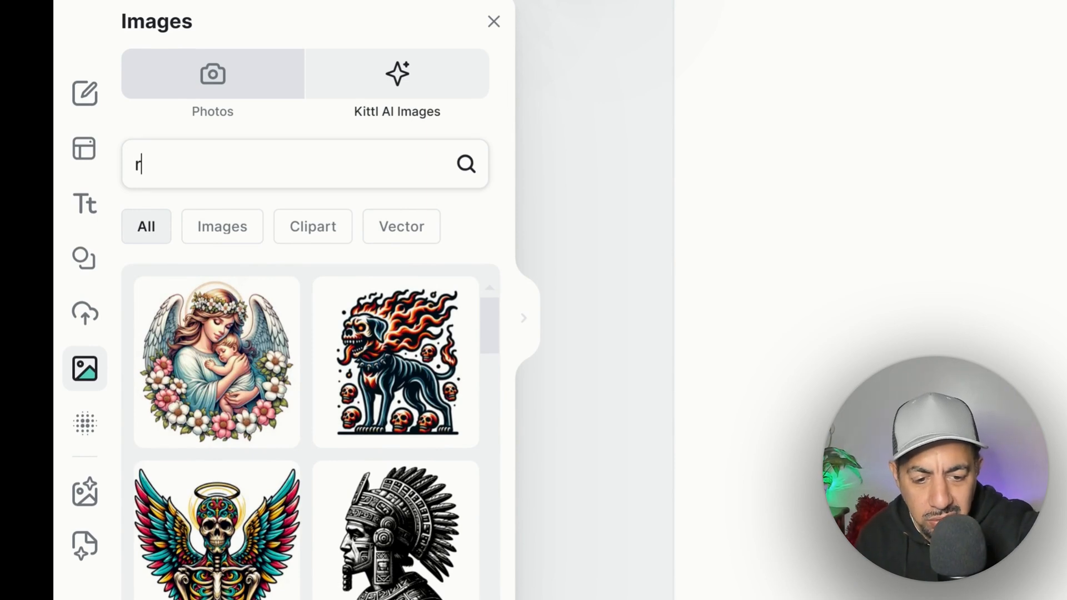
text(racoon)
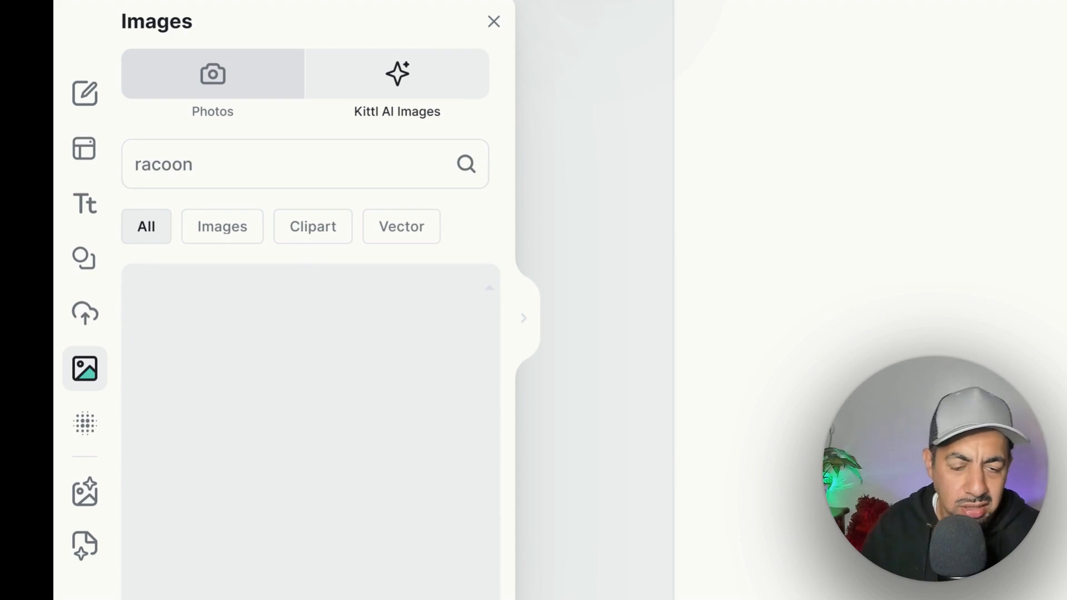
click(467, 164)
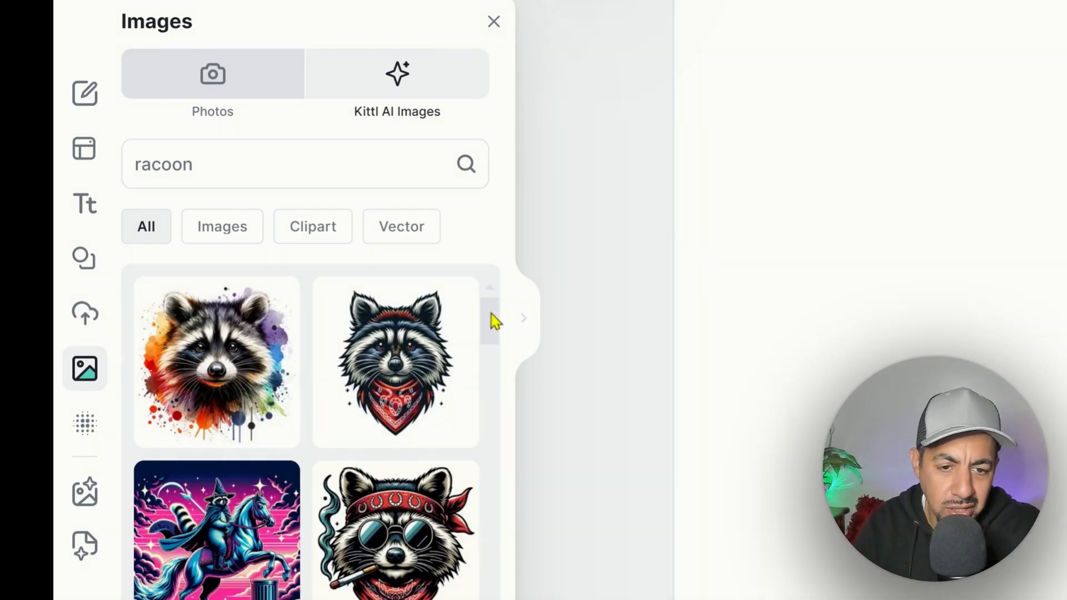
scroll(down, 3)
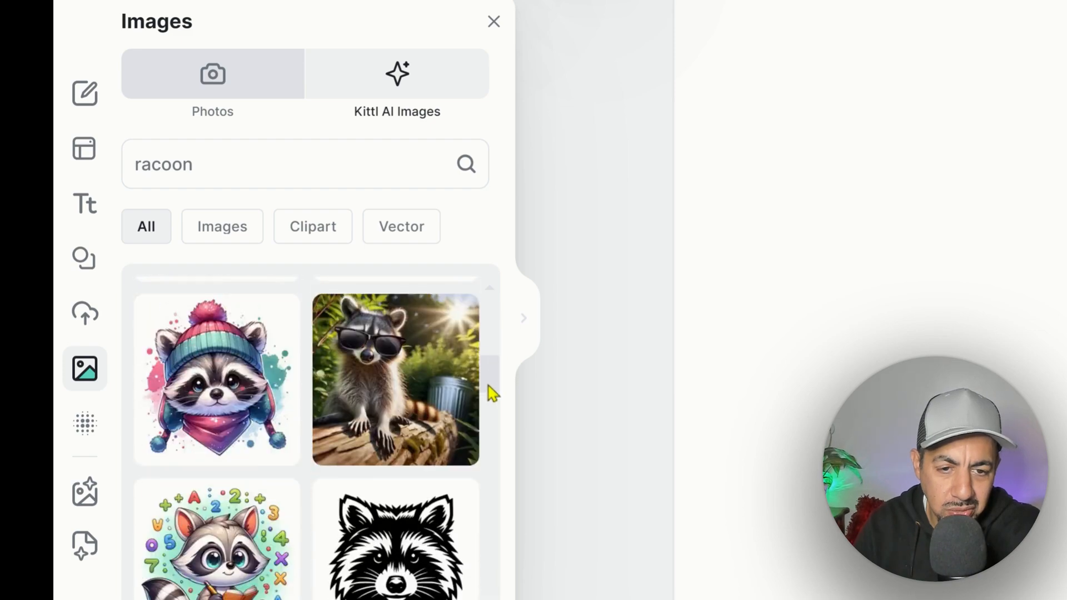
scroll(down, 3)
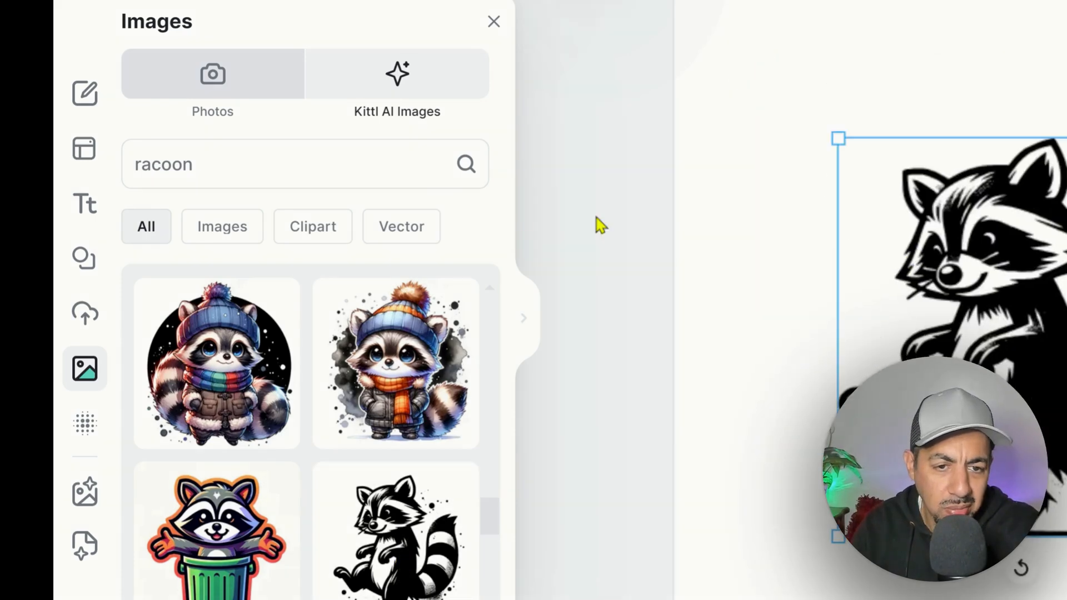
Step: Filter results by Clipart, Images and Vector, then resize the car raccoon vector to fit
click(313, 227)
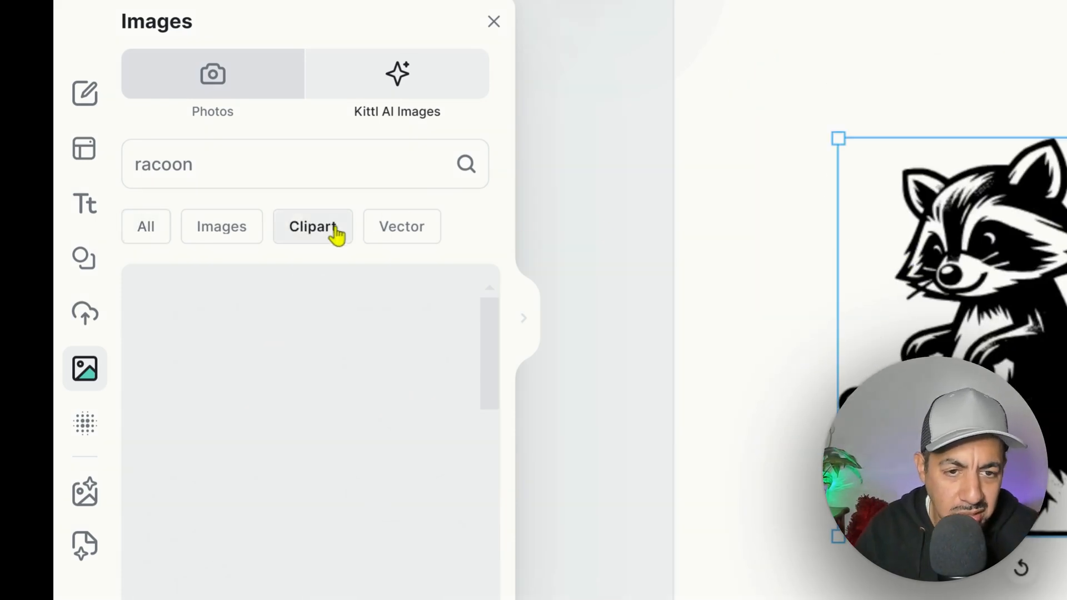
click(312, 226)
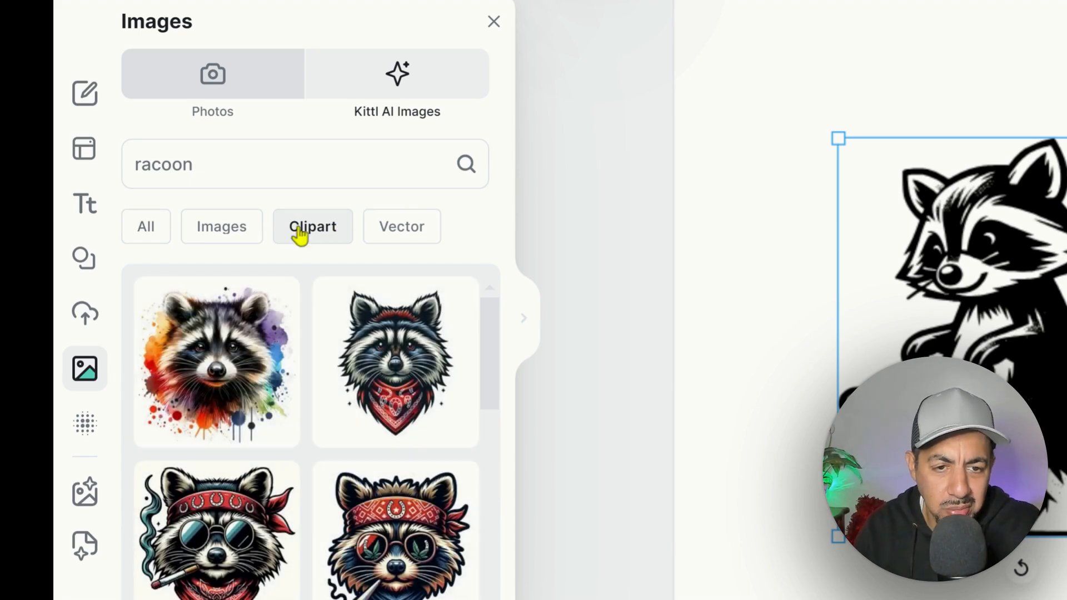
click(221, 226)
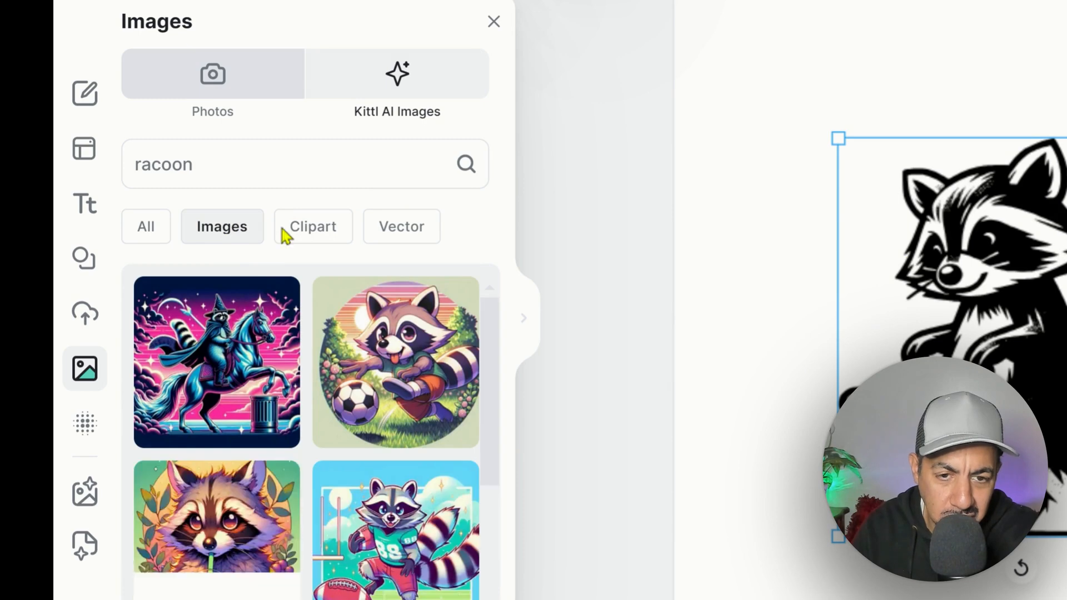
scroll(down, 3)
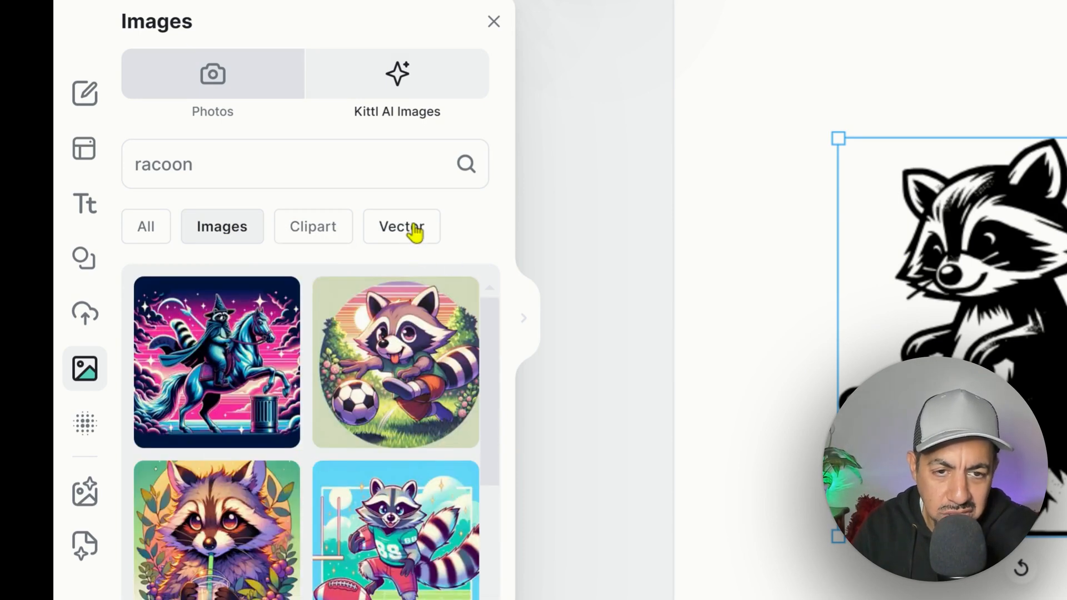
click(401, 226)
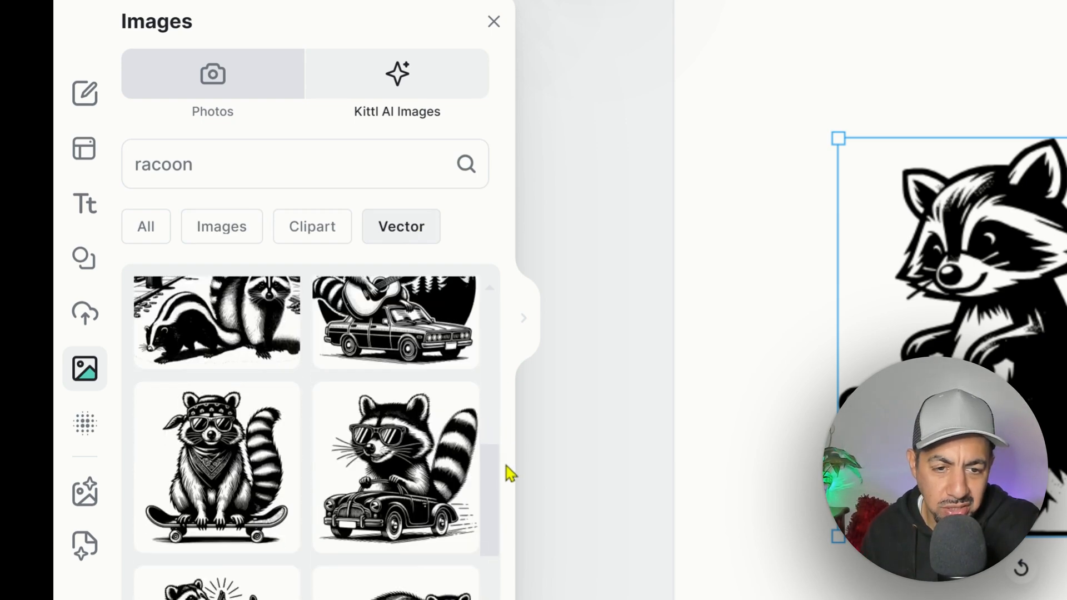
scroll(down, 3)
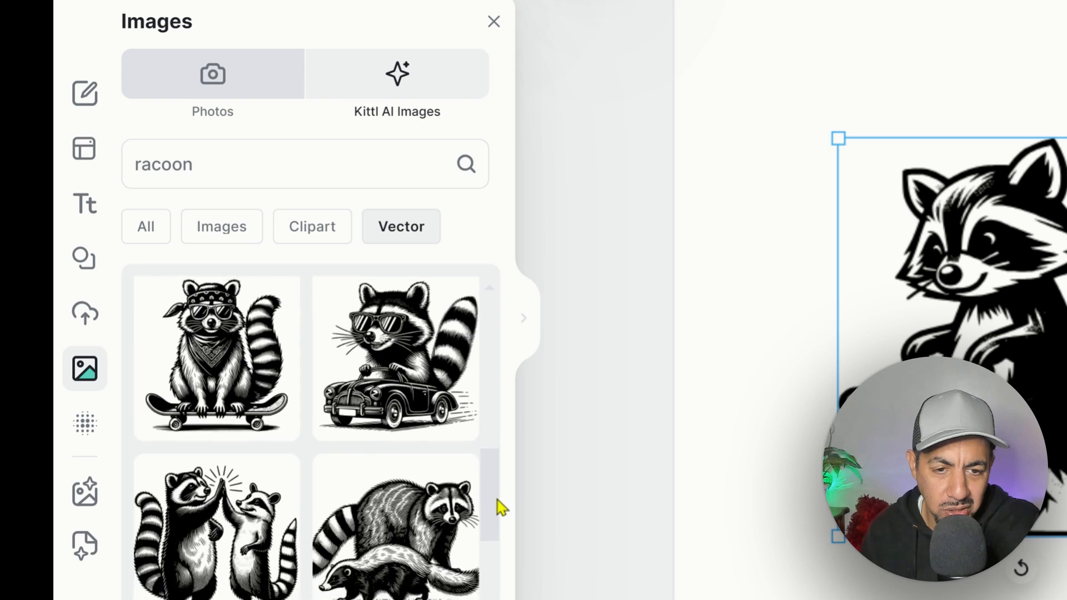
scroll(down, 3)
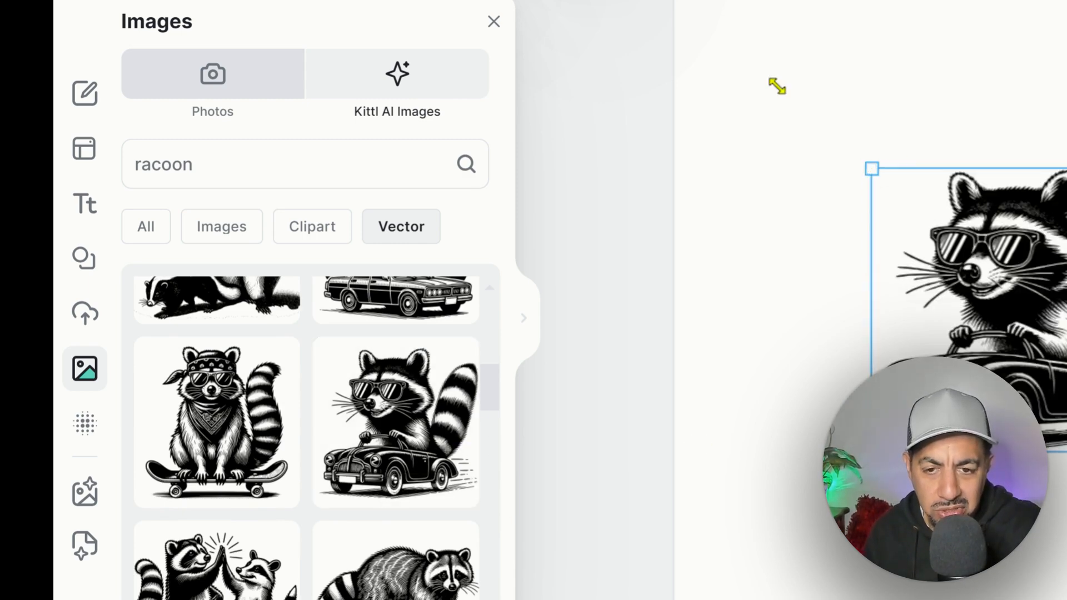
drag(872, 167, 751, 55)
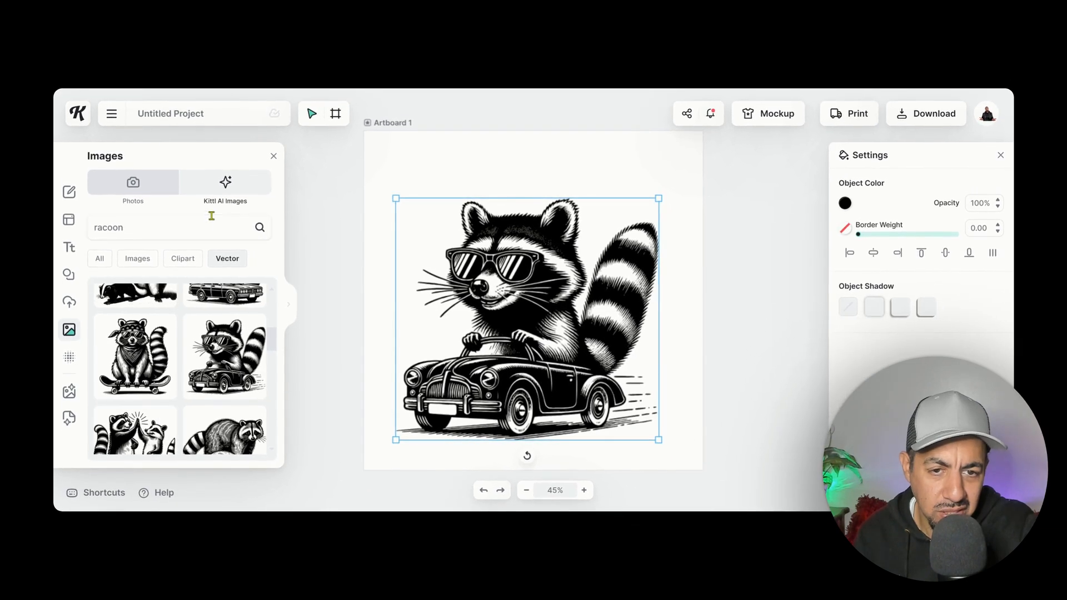
mouse_move(137, 258)
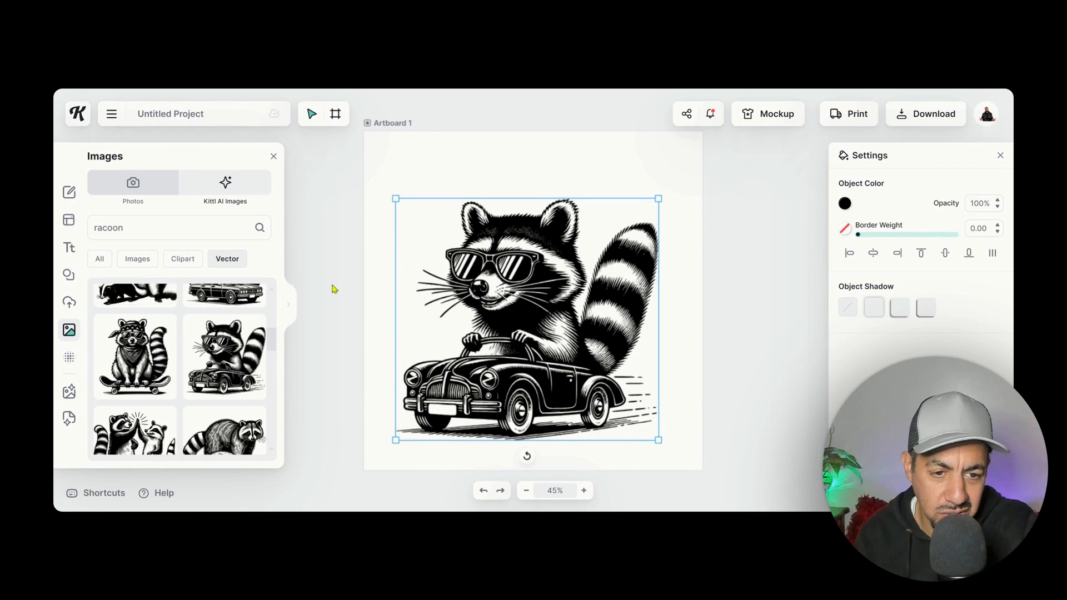
Step: Reopen the AI Image Generator with the 'funy racoon on bicycle' prompt and browse its style options
click(69, 392)
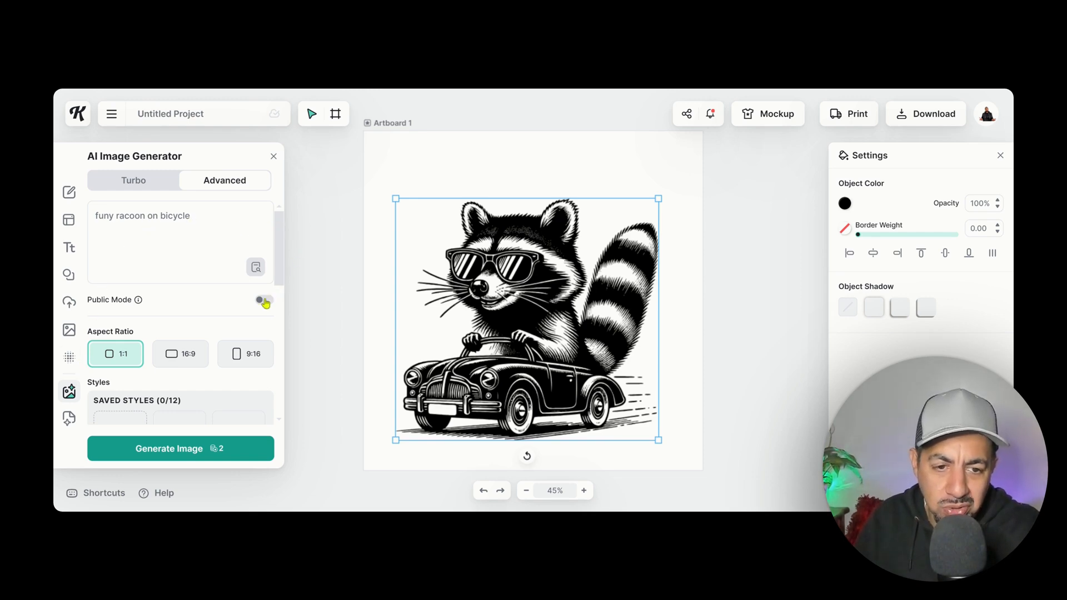
scroll(down, 3)
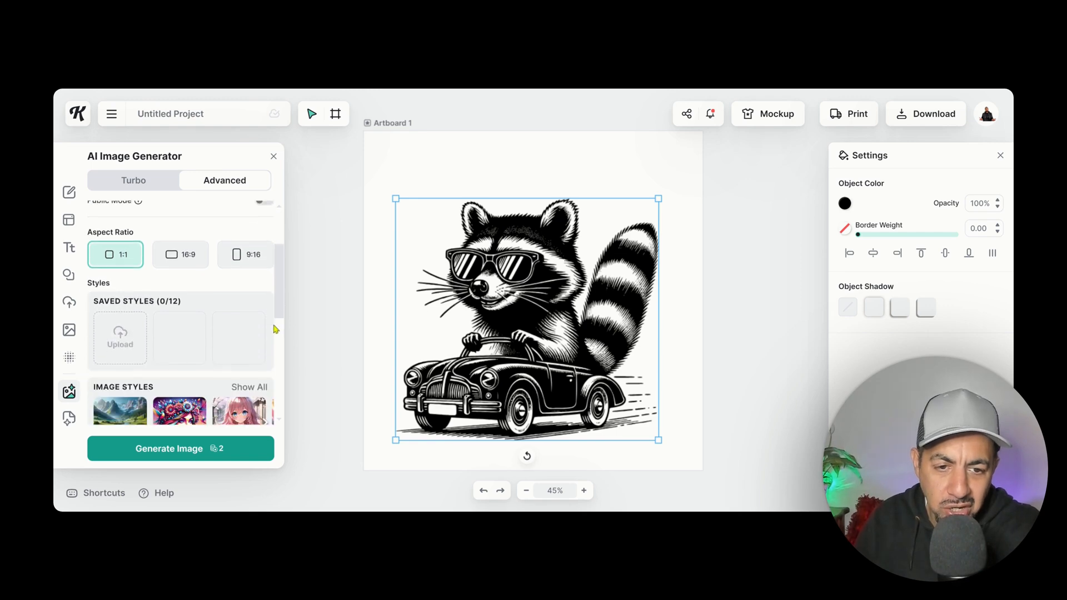
scroll(down, 3)
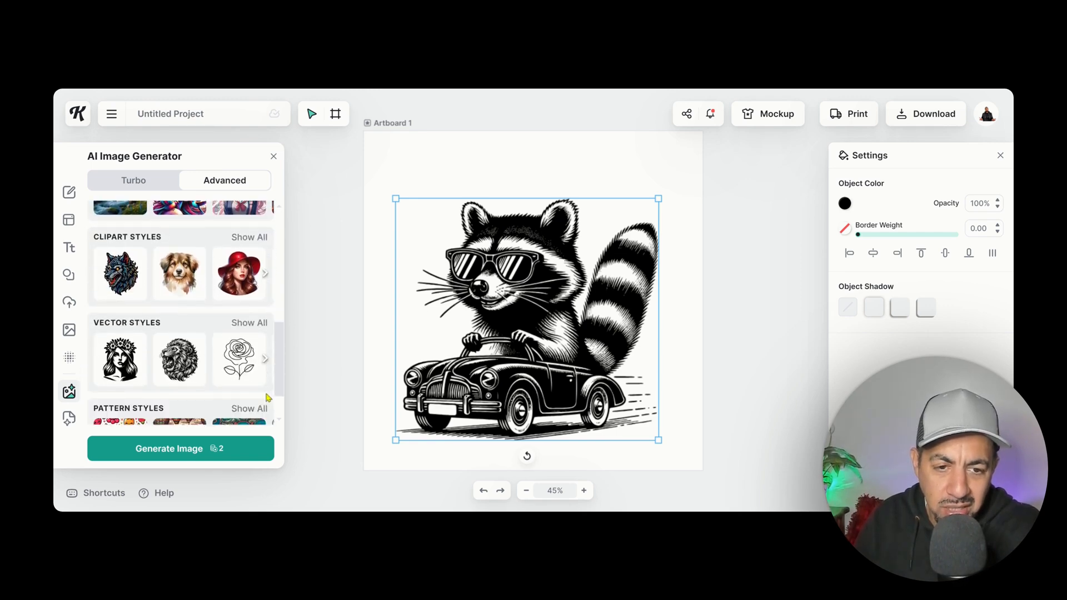
scroll(down, 3)
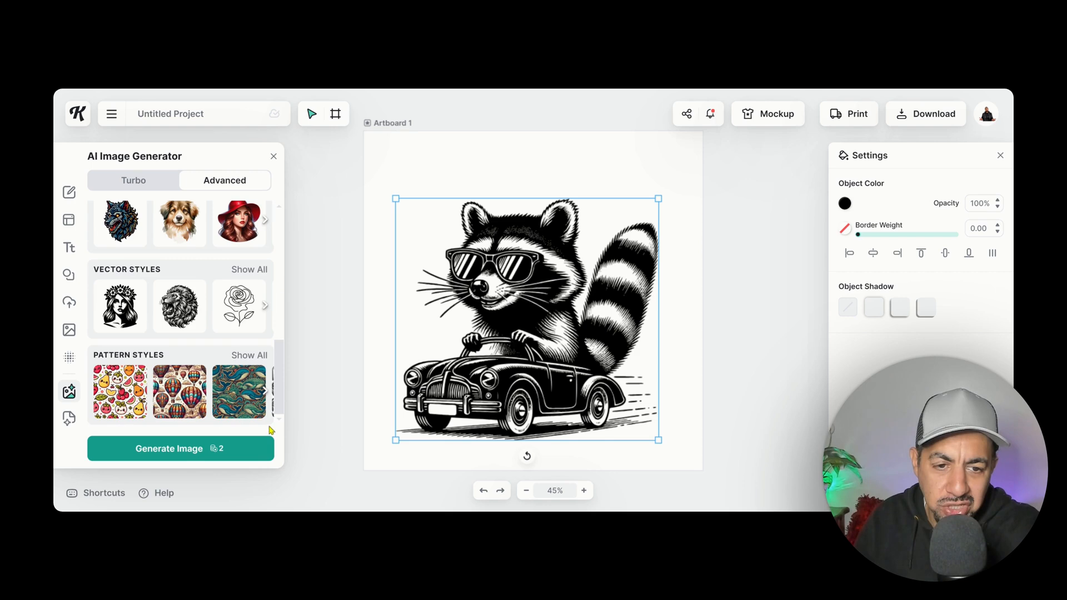
mouse_move(239, 307)
text(funy racoon on bicycle )
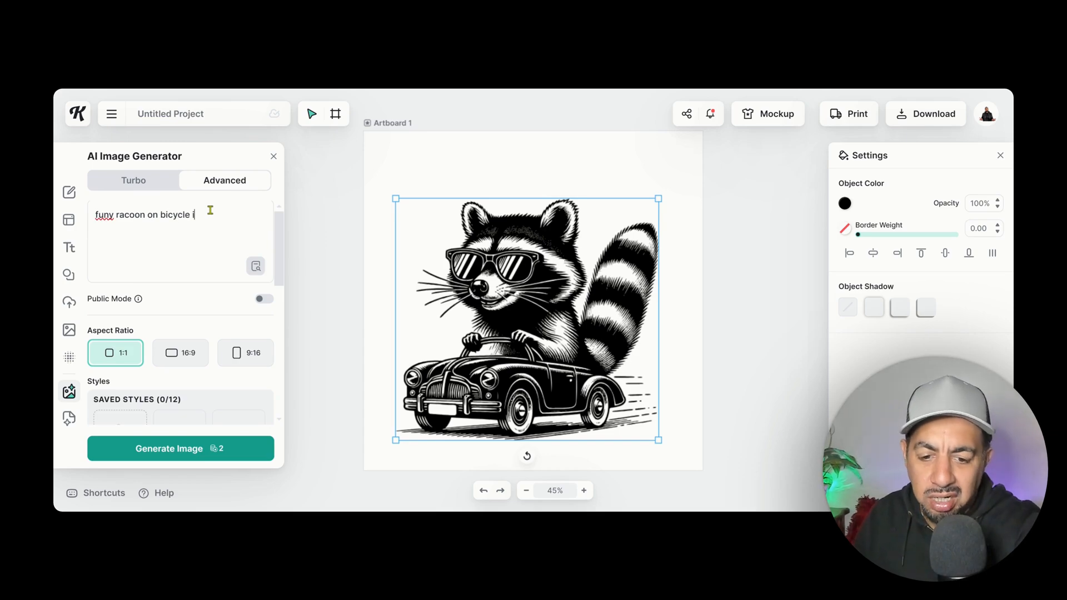
Step: Add 'in line art style' to the prompt, generate the image, and resize it on the artboard
text(in line)
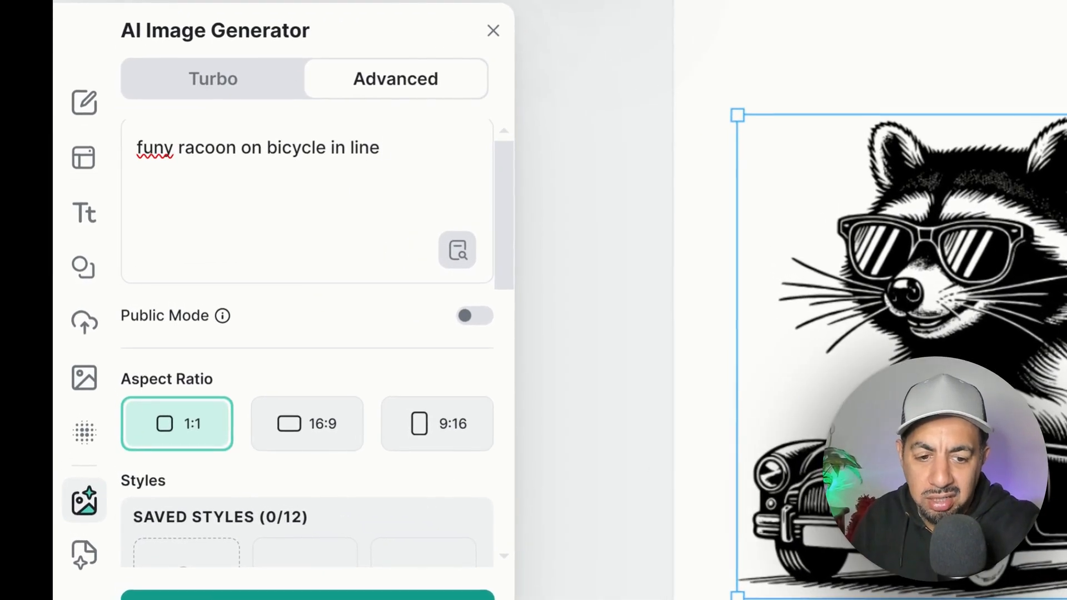
text(art style)
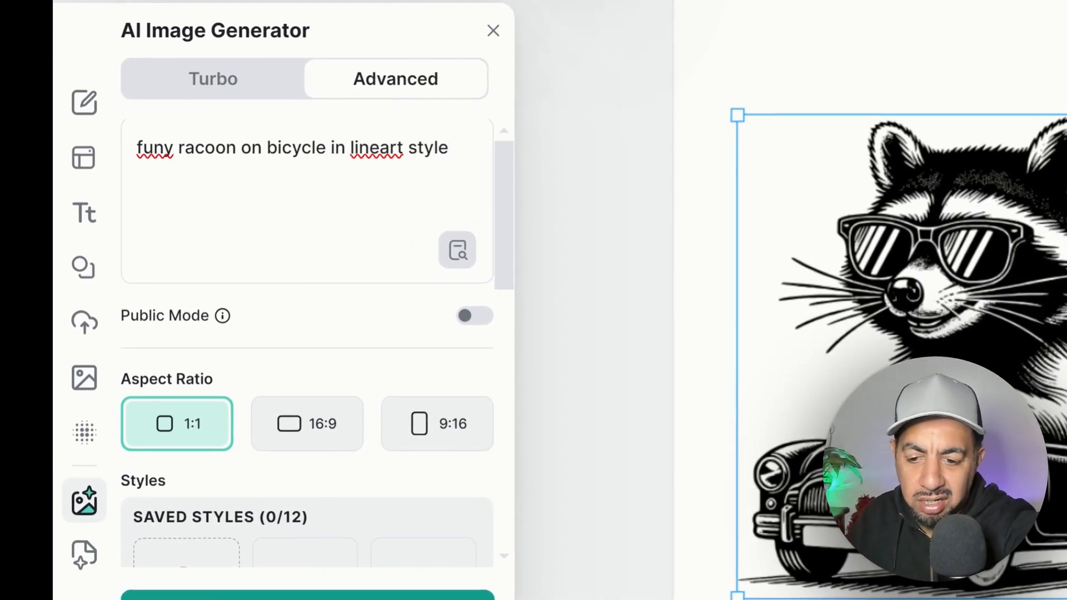
click(307, 595)
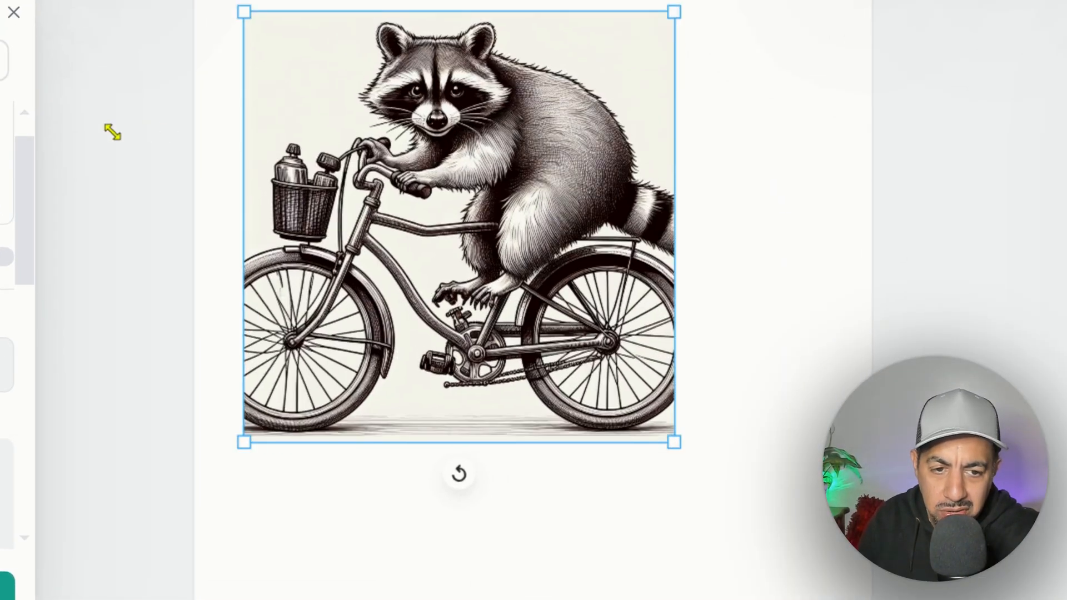
drag(456, 225, 570, 351)
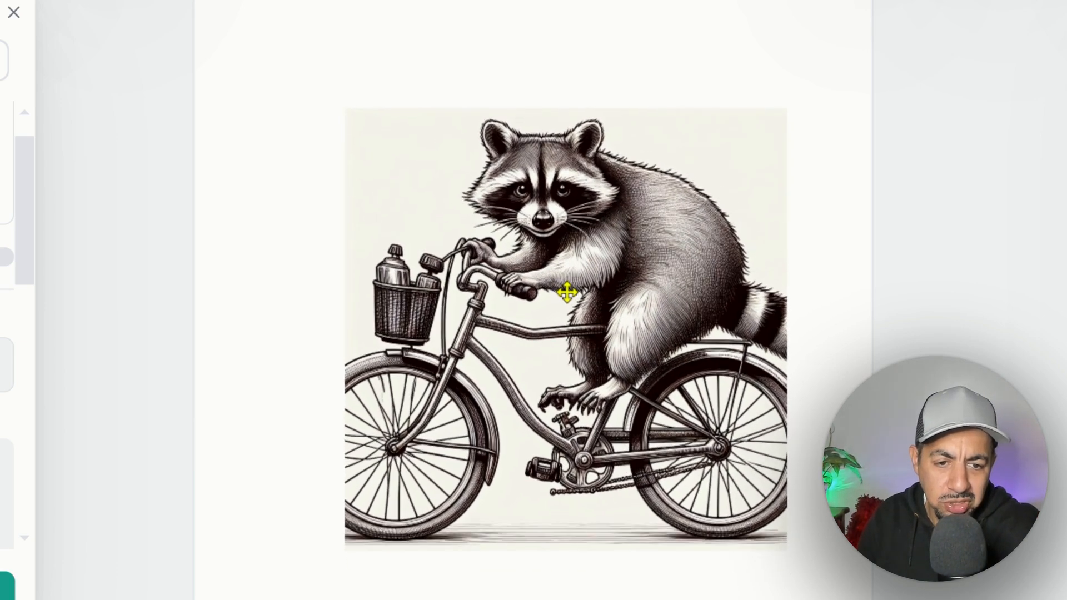
click(565, 293)
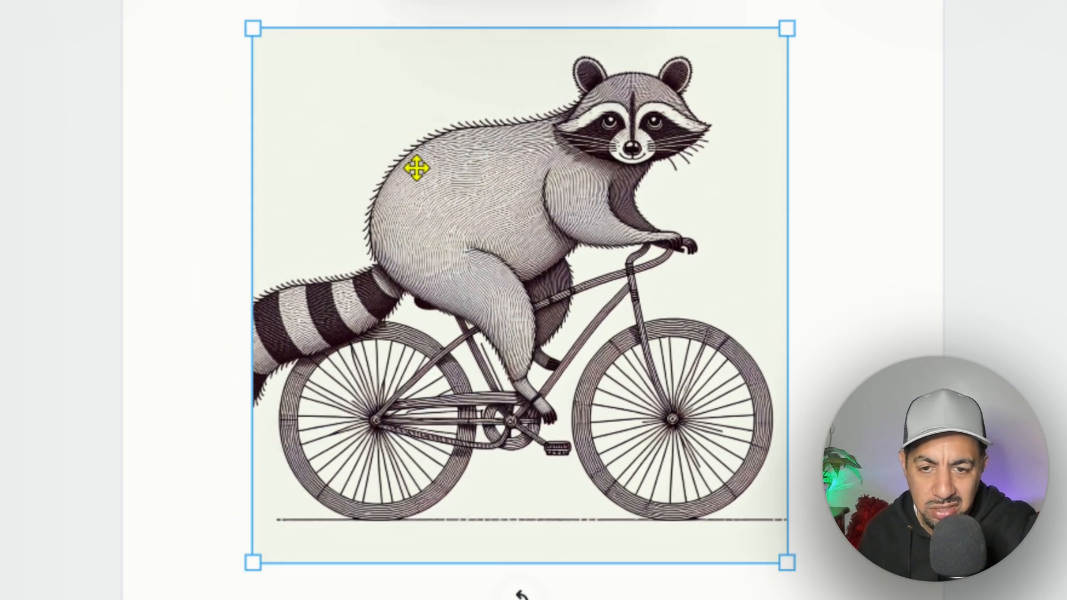
mouse_move(824, 589)
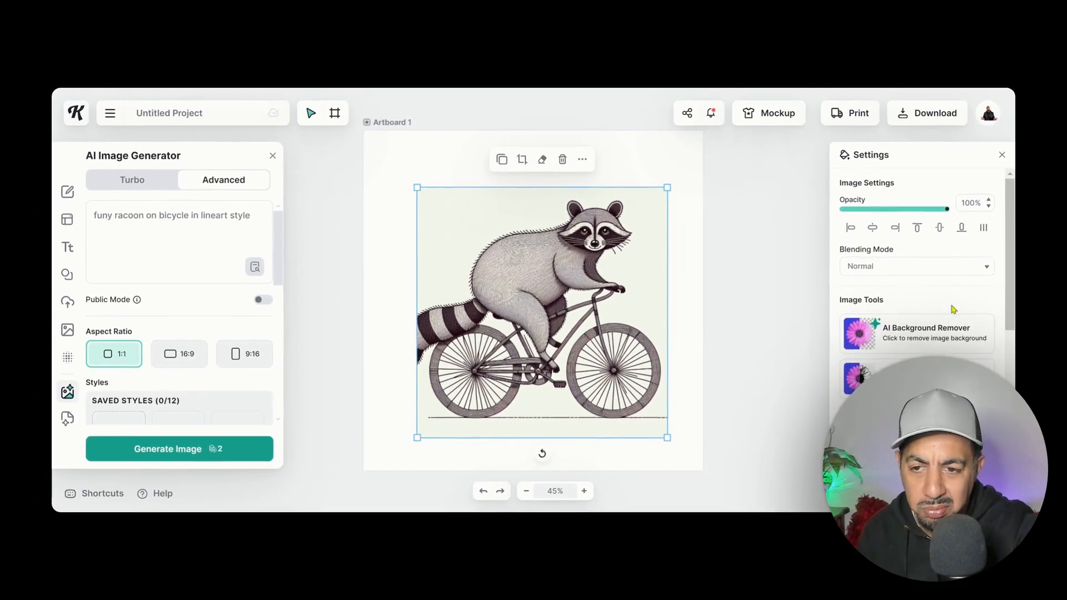
Step: Run AI Background Remover on the line-art raccoon cyclist image
click(916, 333)
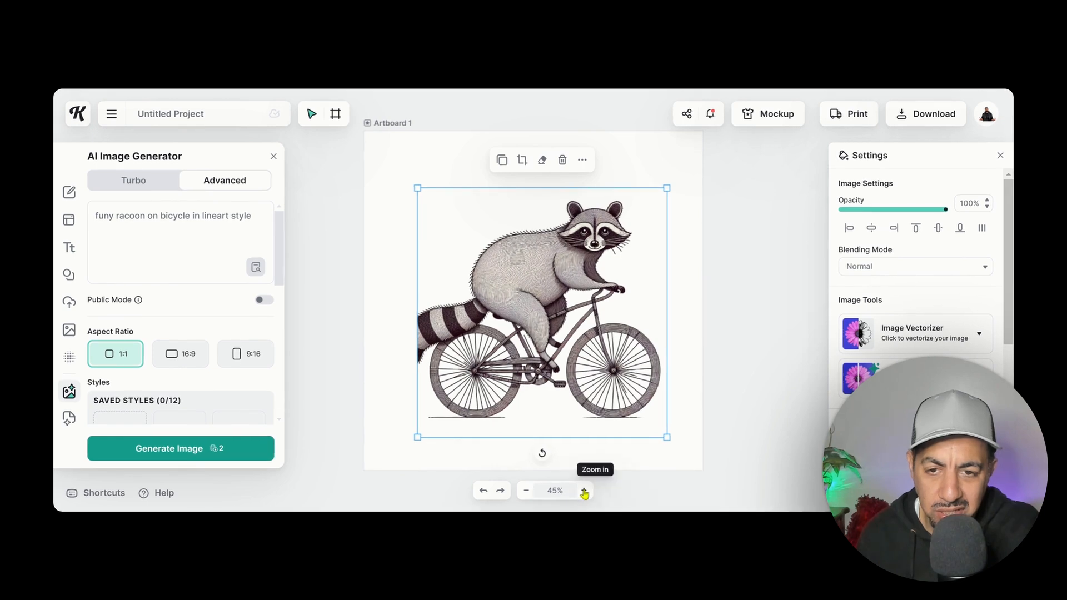
Step: Zoom in twice to 200% to inspect the raccoon line art
click(583, 490)
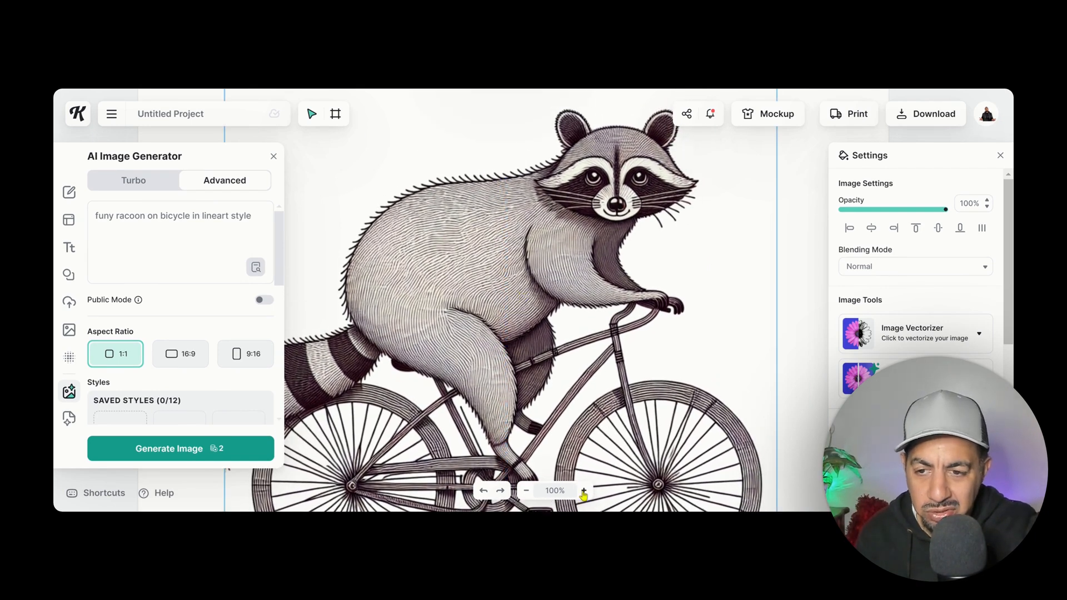
click(584, 490)
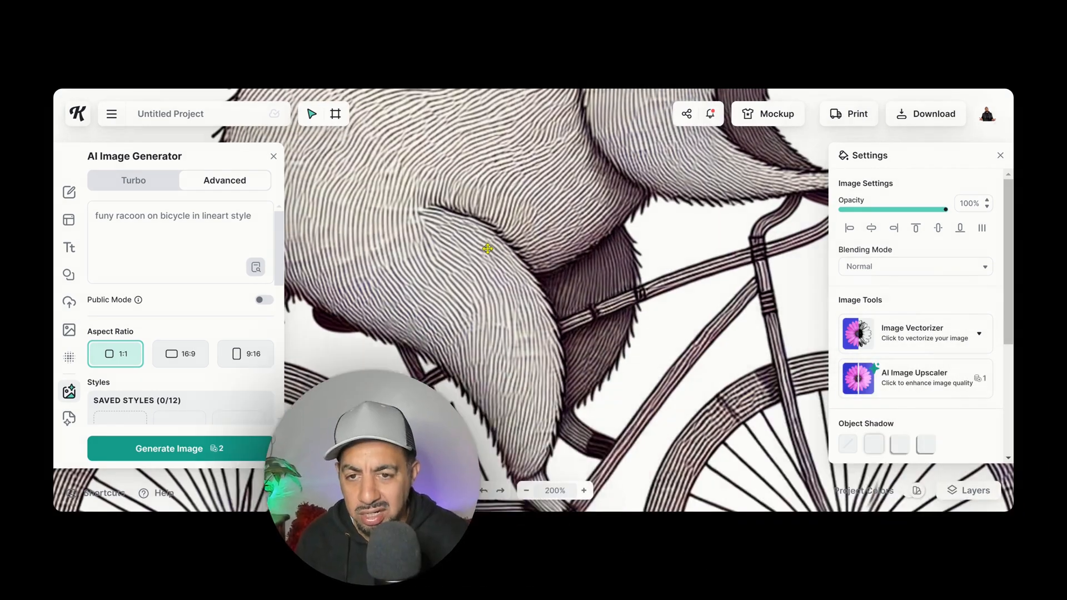
click(914, 378)
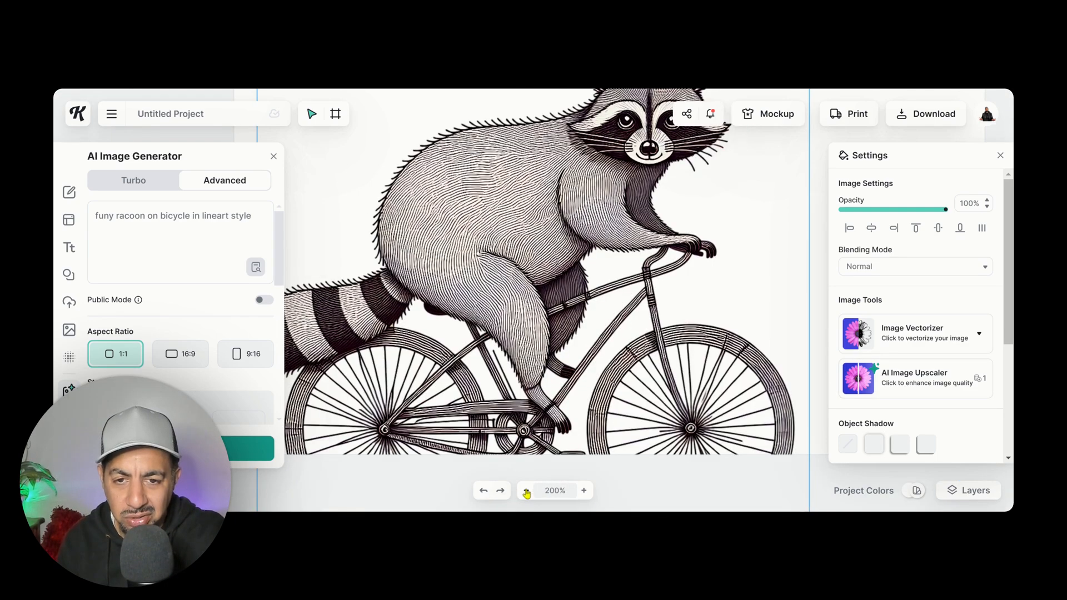
Step: Zoom out to 100%, back in to 200%, and pan over the raccoon's face
click(527, 490)
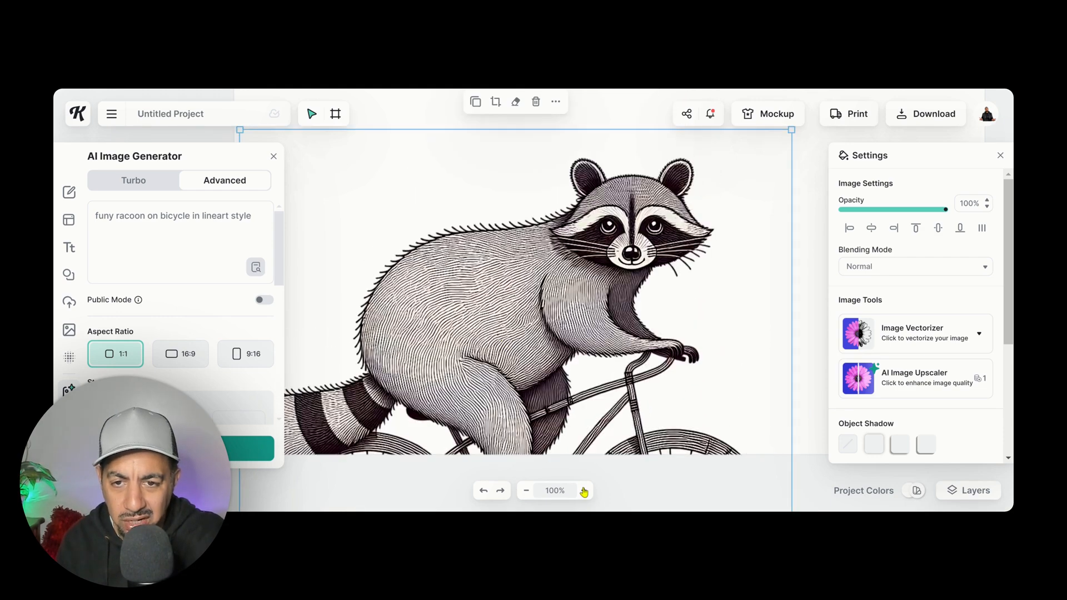
click(583, 490)
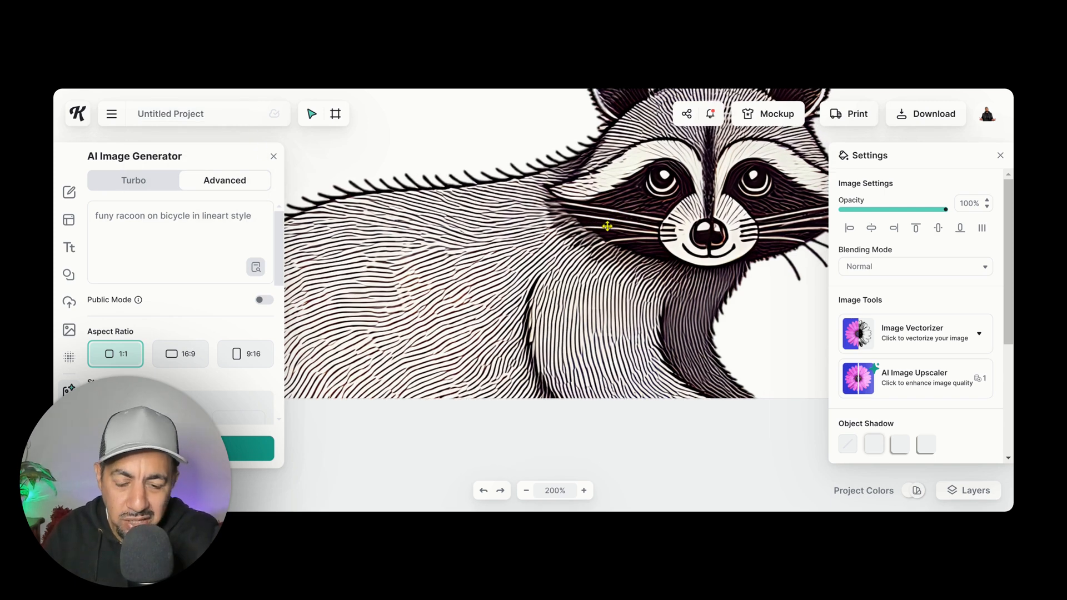
drag(606, 226, 572, 266)
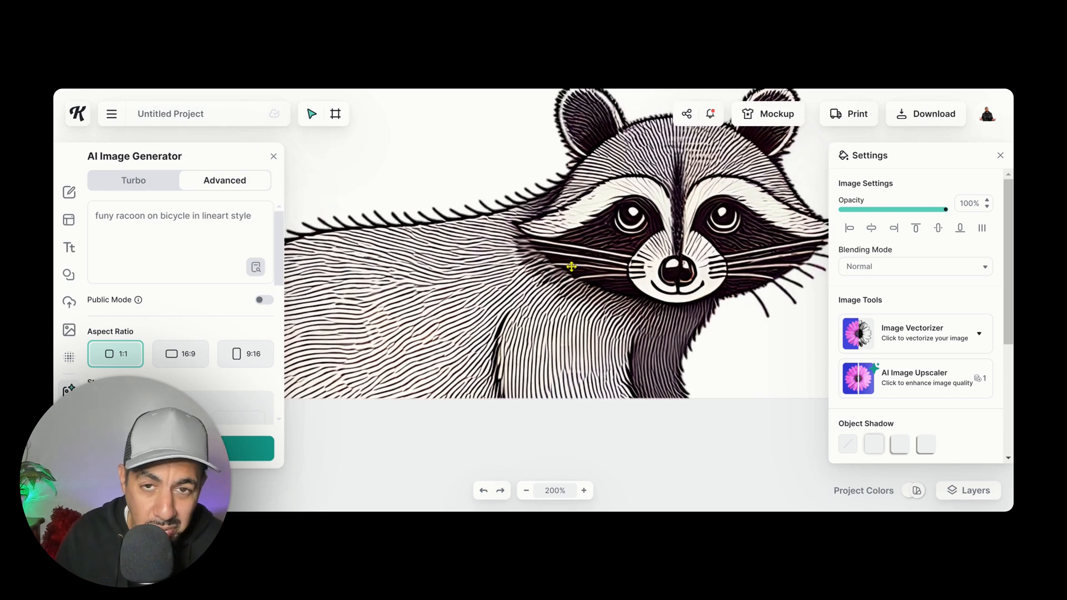